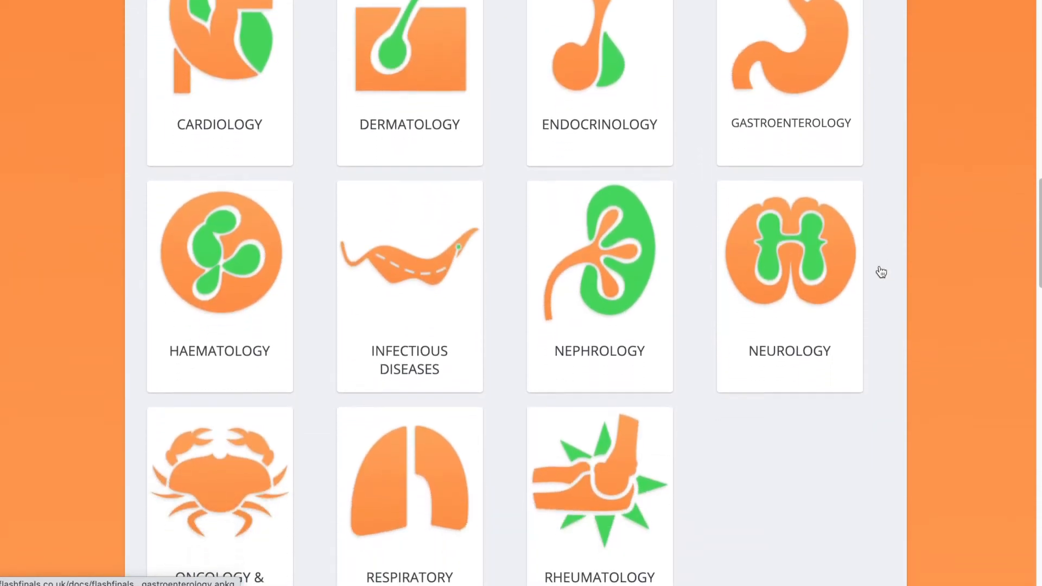
- Download the Gastroenterology .apkg deck from the Flash Finals specialty grid
{"action": "left_click", "coordinate": [880, 272]}
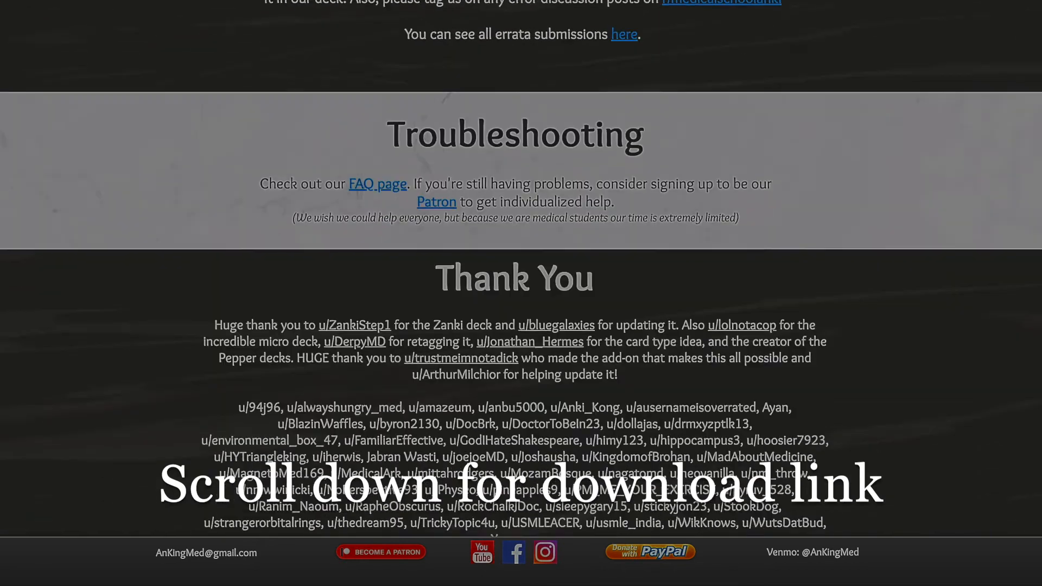